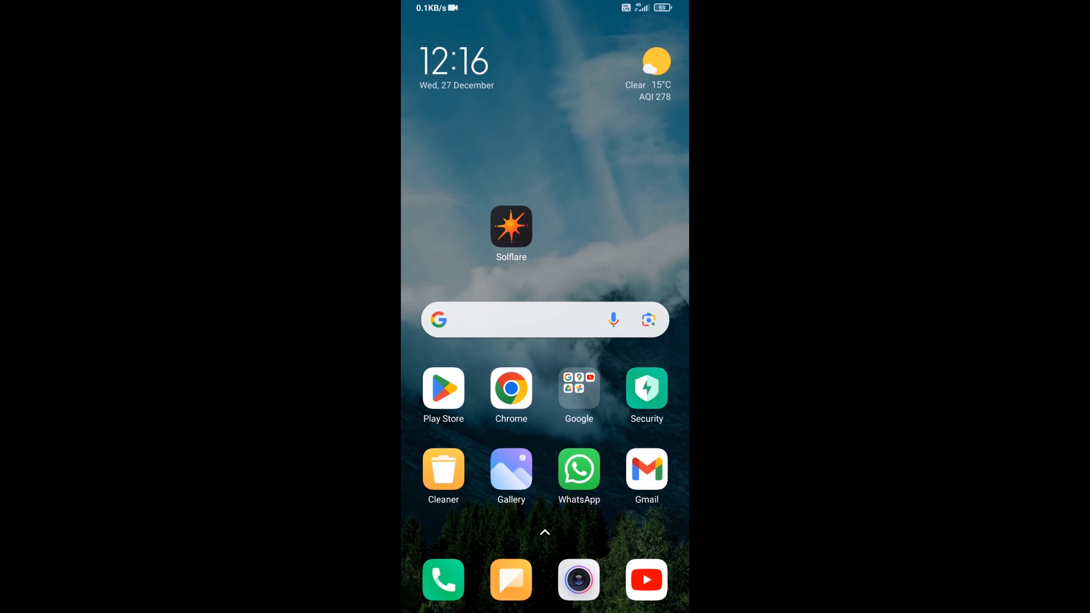
# - Start the Buy flow from the wallet and enter 50 as the MoonPay purchase amount
pyautogui.click(511, 227)
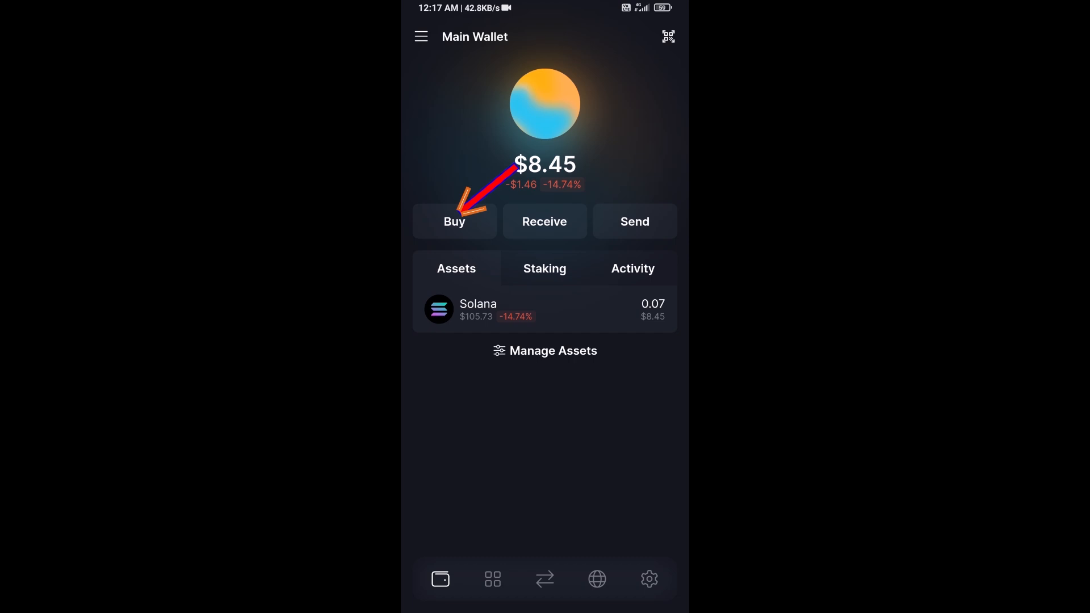
pyautogui.click(455, 222)
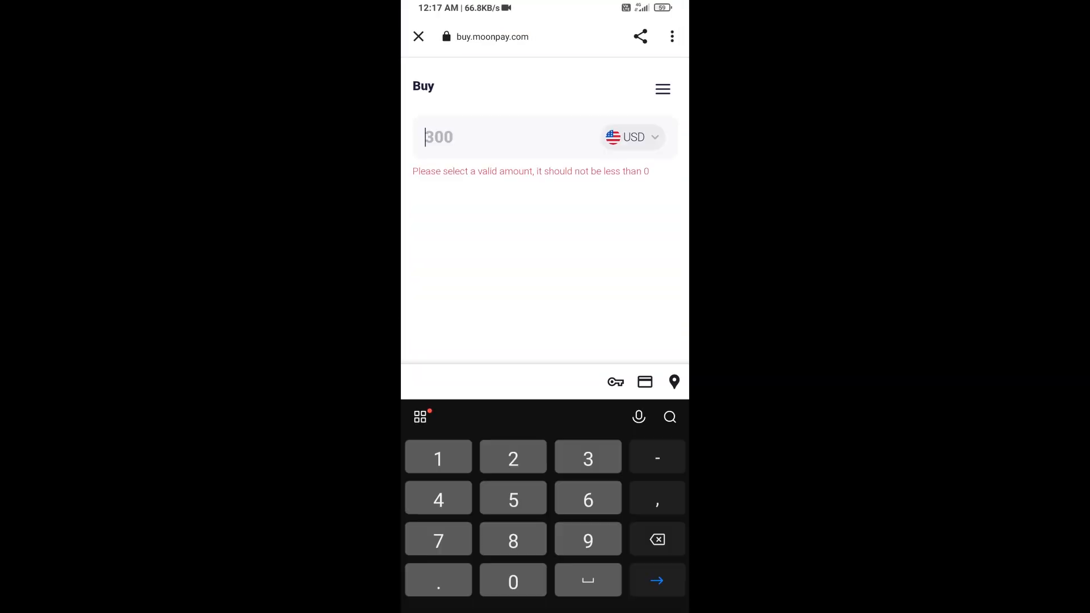
pyautogui.write('50')
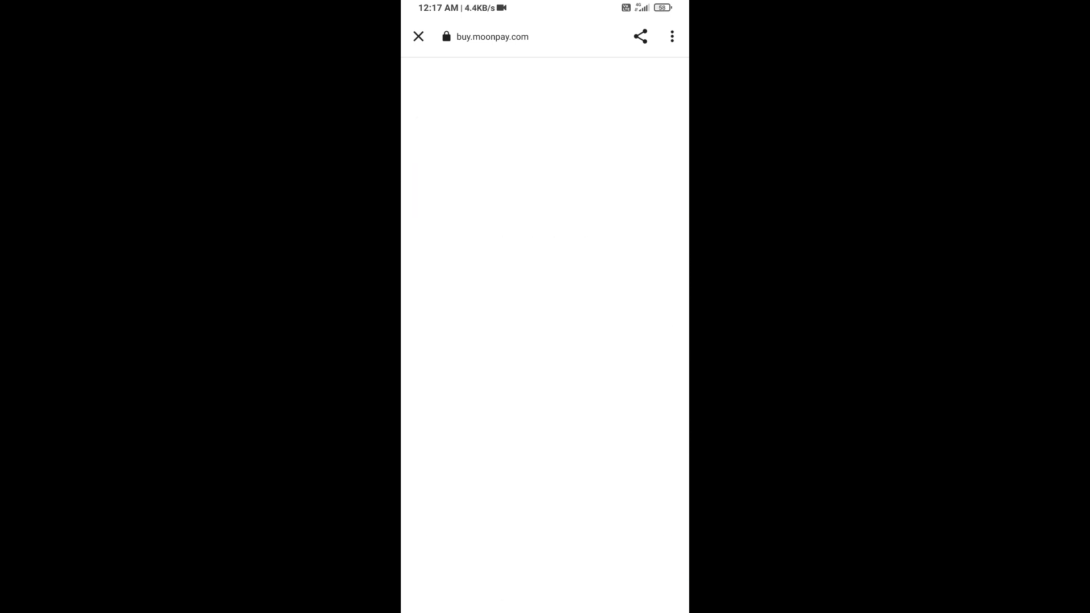
# - Dismiss MoonPay, view the wallet's receive QR code and address, then return to the wallet home
pyautogui.click(418, 37)
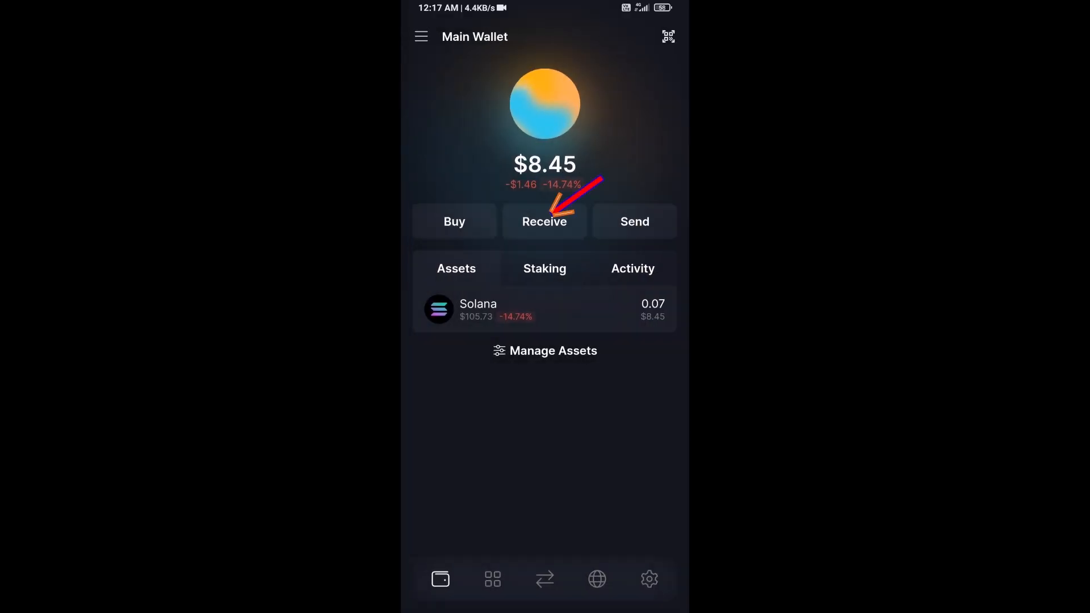
pyautogui.click(544, 222)
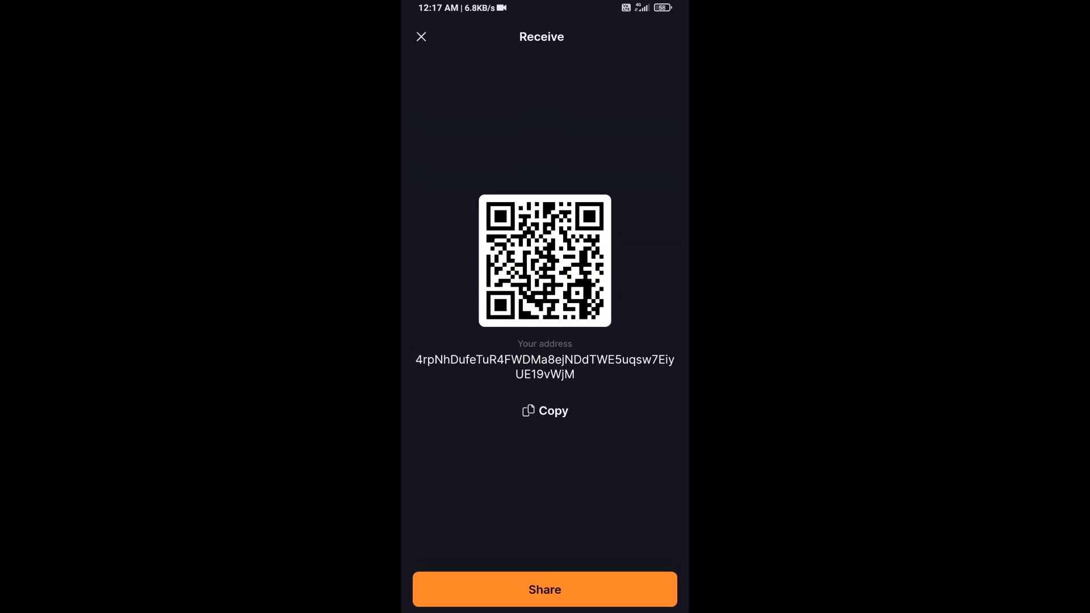
pyautogui.click(421, 36)
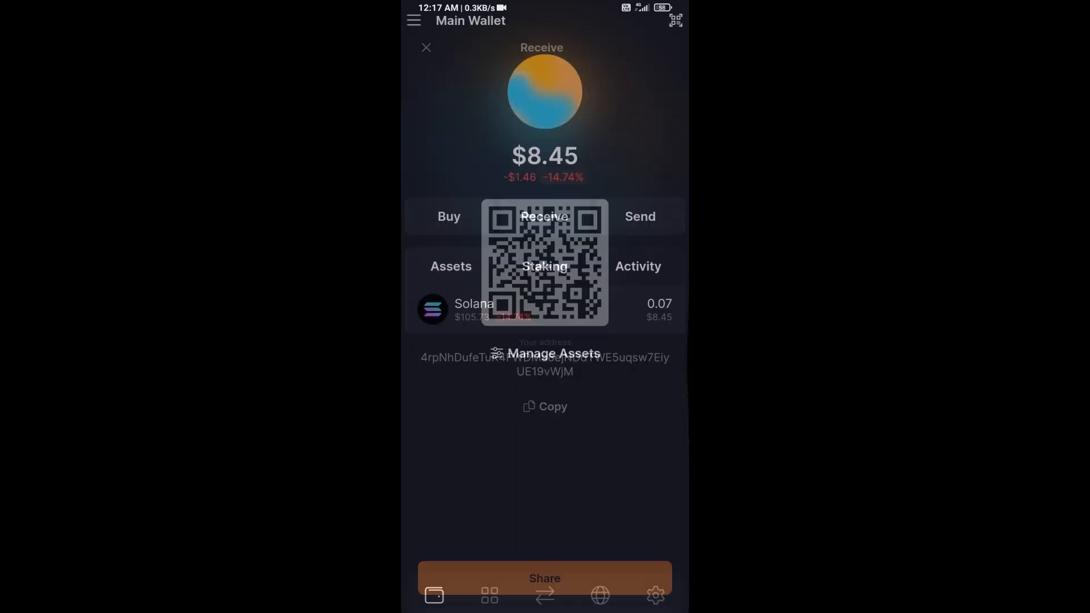
pyautogui.click(426, 48)
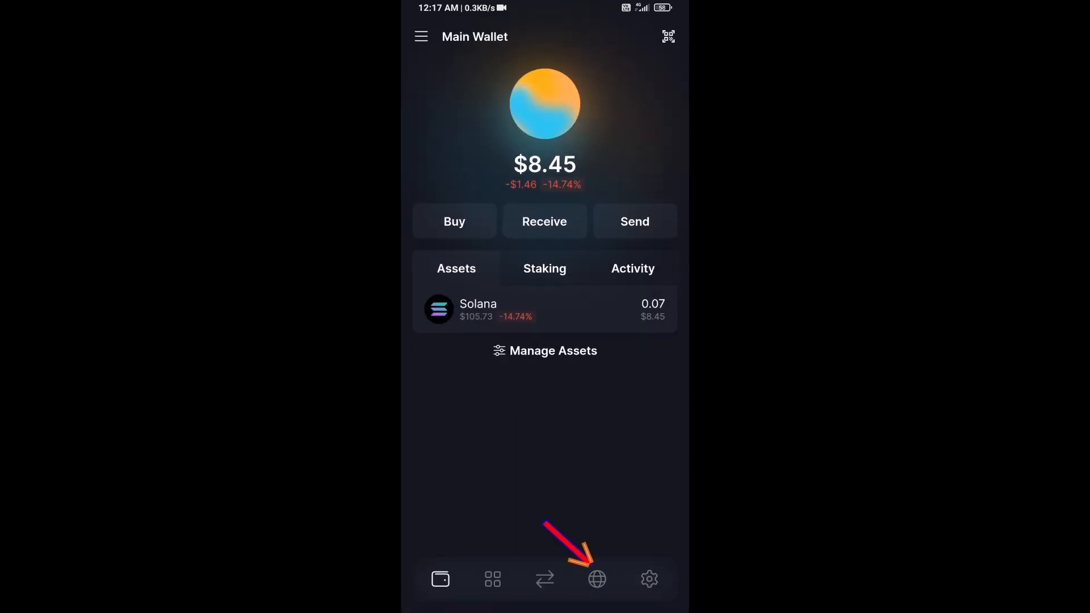
# - Search 'raydium' in the in-app browser and load the raydium.io homepage
pyautogui.click(597, 579)
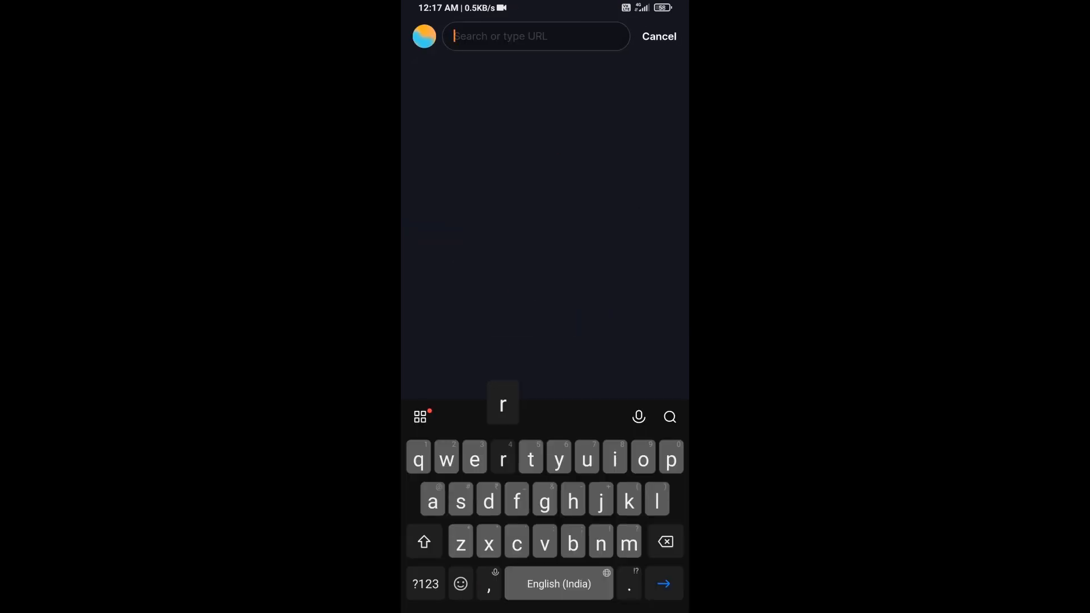
pyautogui.write('rayd')
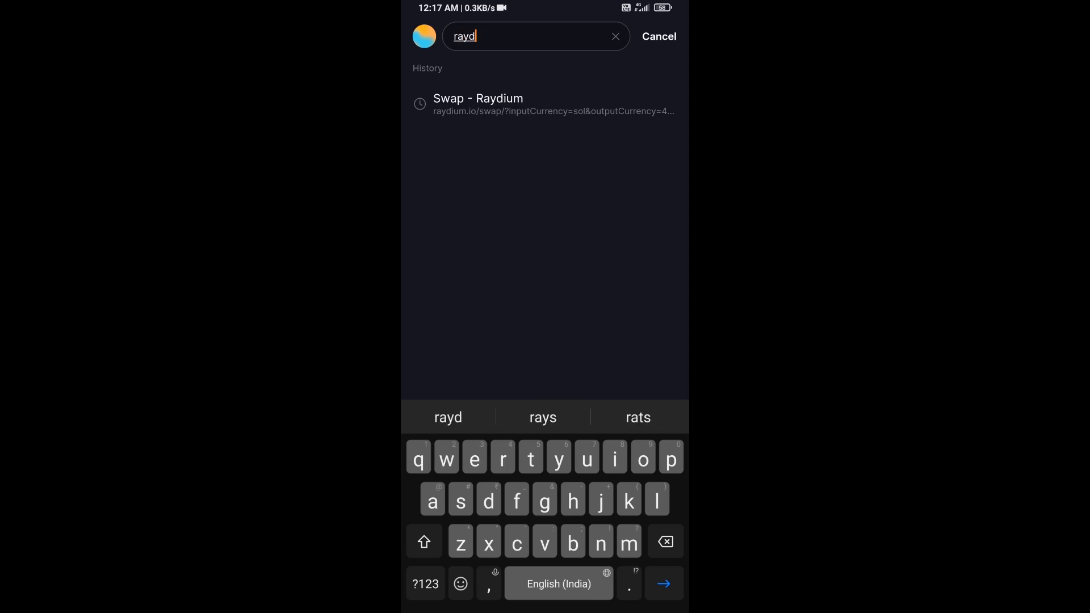
pyautogui.write('ium.io')
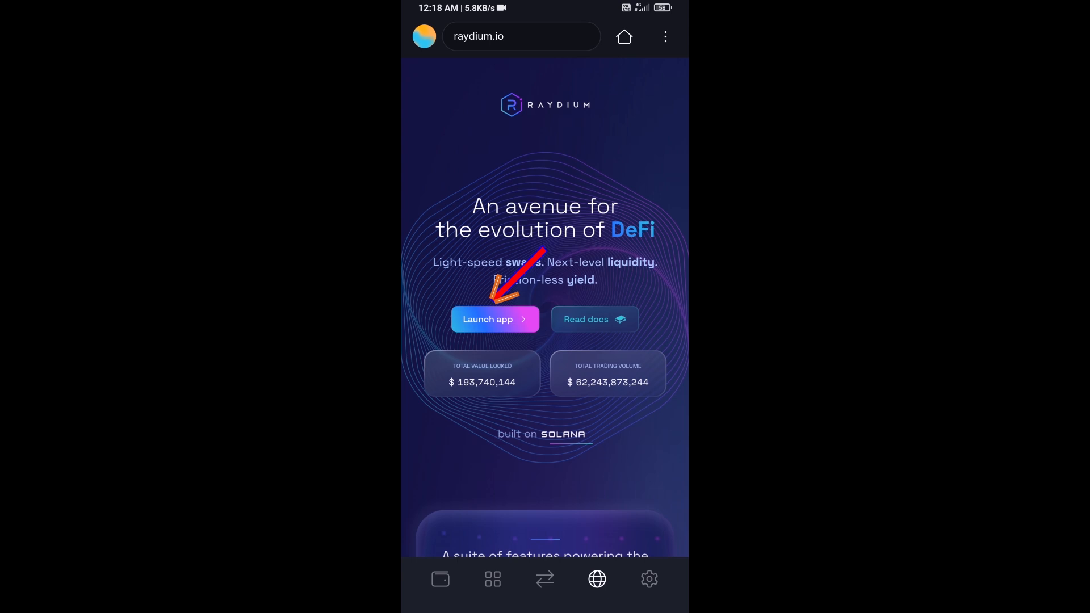
# - Launch the Raydium swap app and approve connecting the Main Wallet to it
pyautogui.click(494, 319)
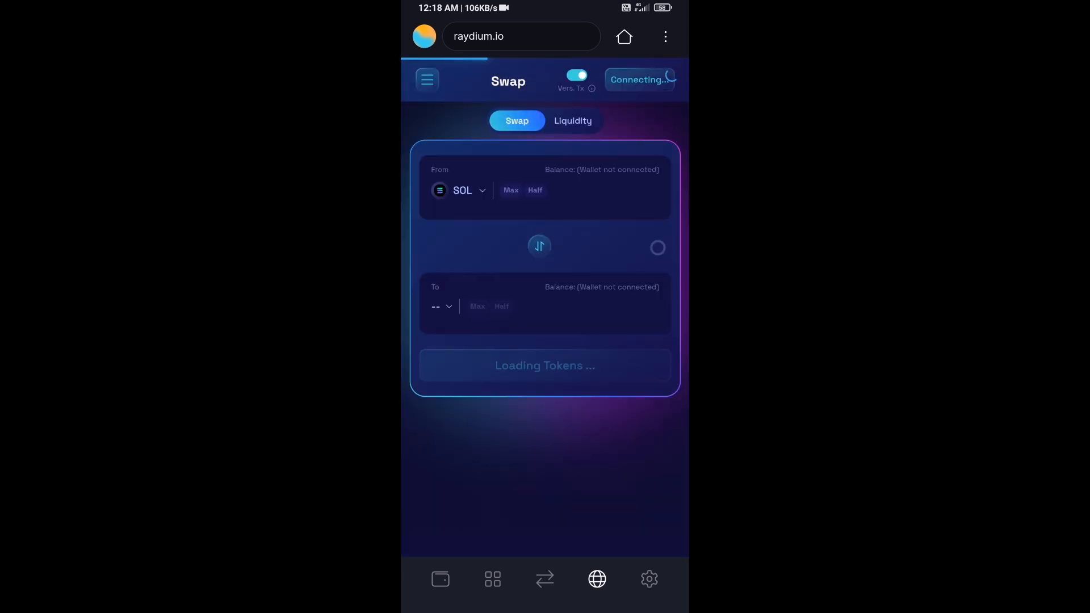
pyautogui.click(638, 80)
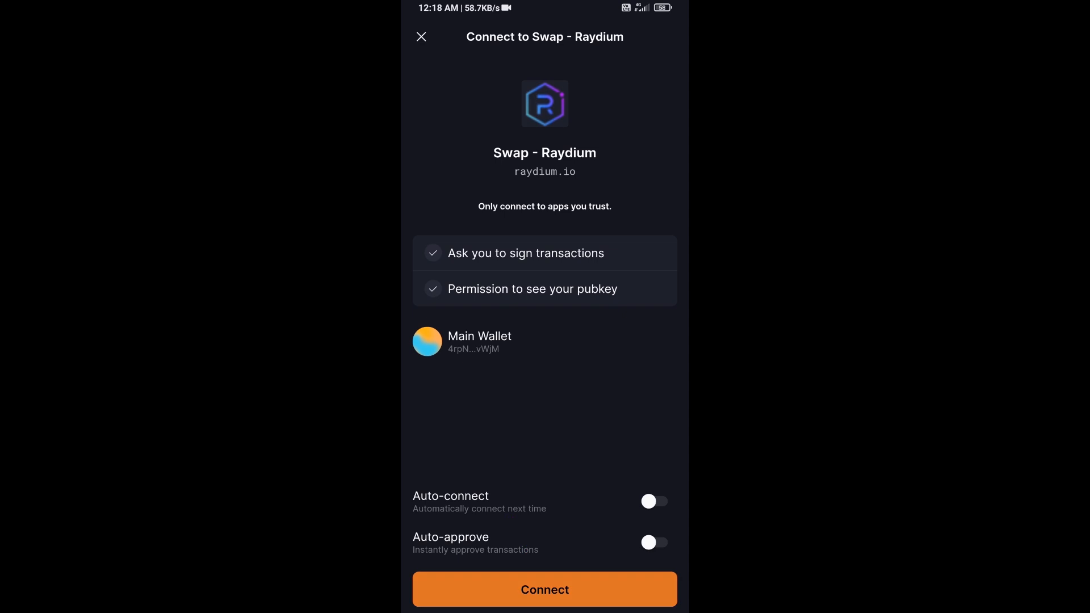
pyautogui.click(544, 589)
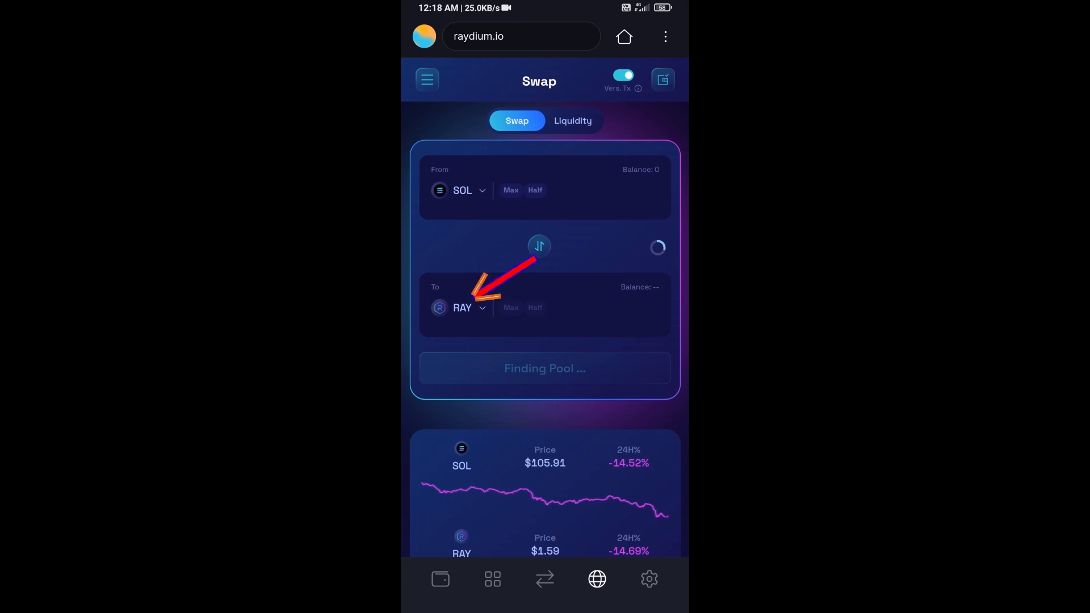
# - Copy Bird Dog's Solana contract address from CoinMarketCap for the receiving-token search
pyautogui.click(463, 308)
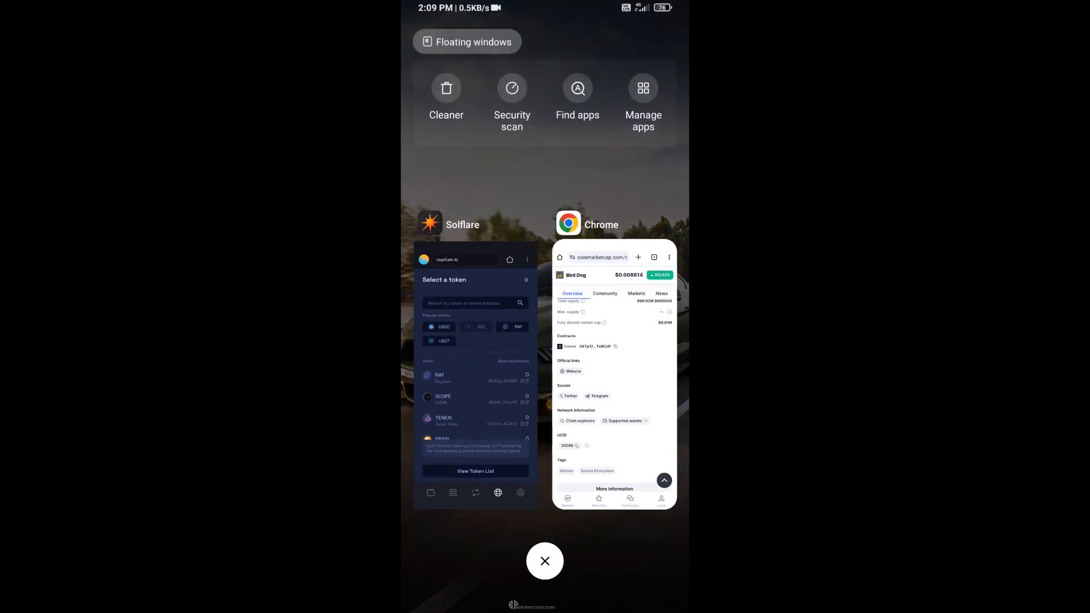
pyautogui.click(614, 376)
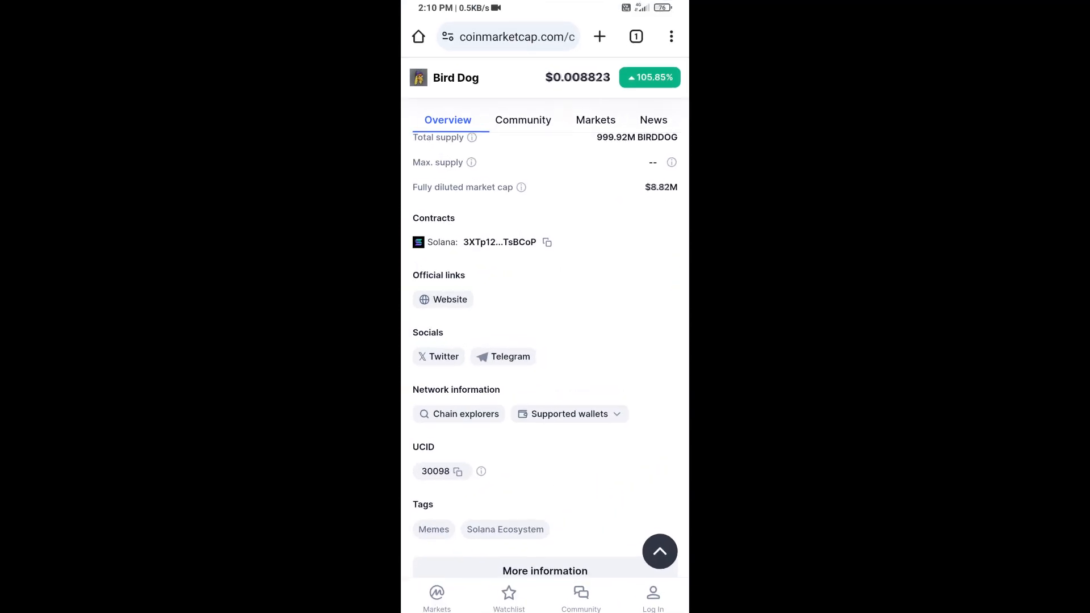
pyautogui.click(548, 242)
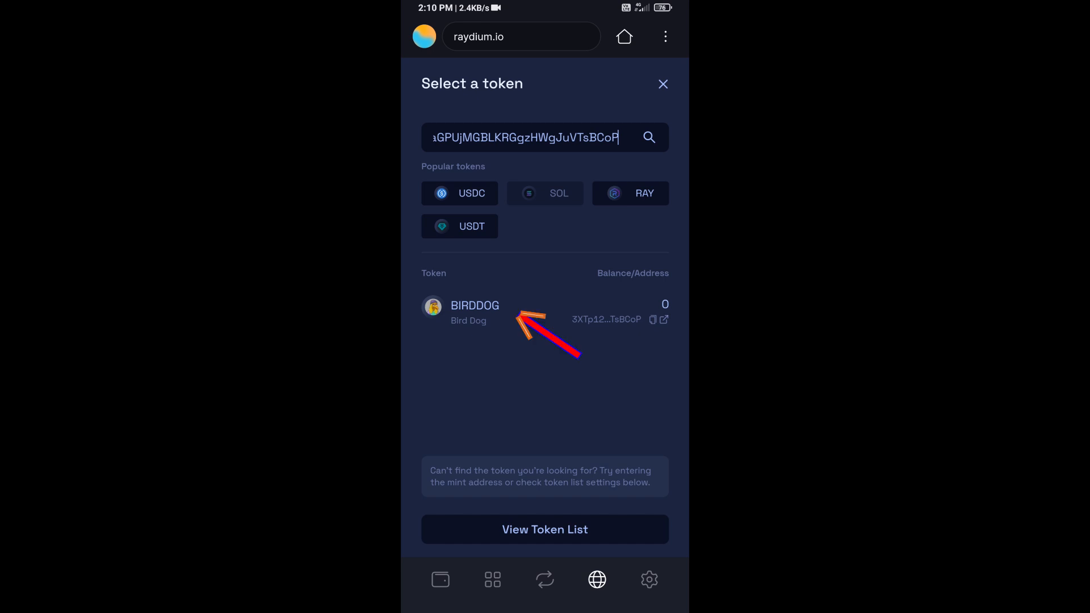
# - Choose BIRDDOG as the receiving token and enter 0.0005 SOL, quoting about 7.28 BIRDDOG
pyautogui.click(475, 312)
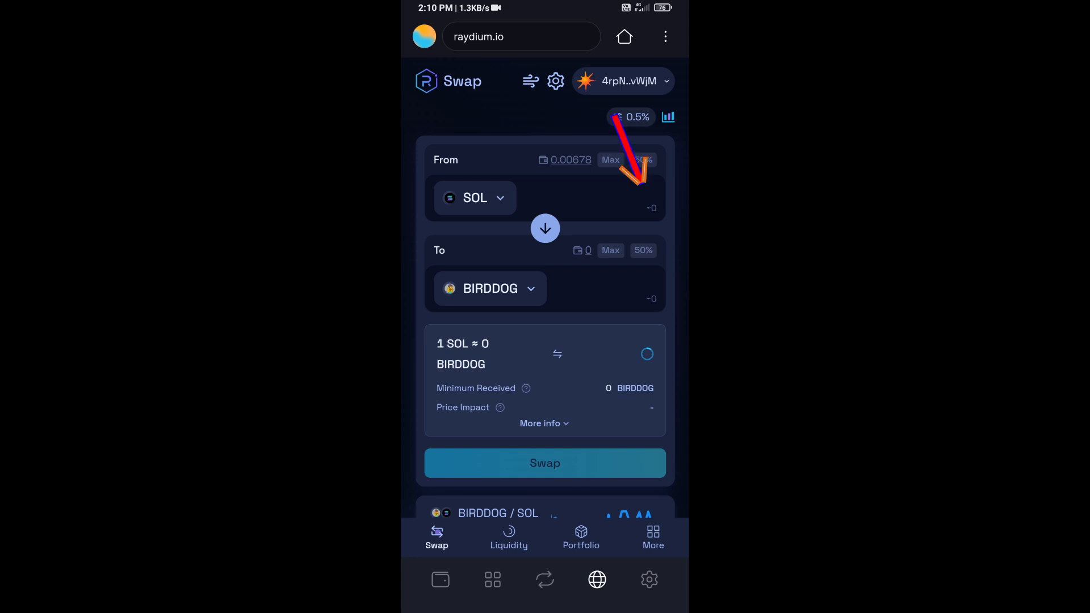
pyautogui.click(626, 197)
pyautogui.write('0.0005')
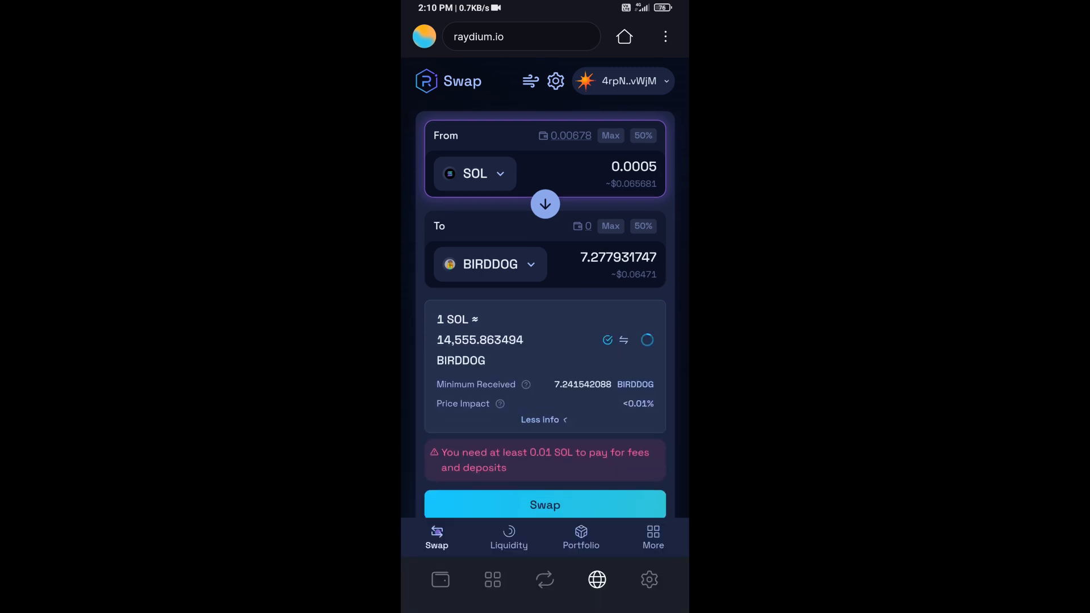
# - Collapse the swap details and submit the 0.0005 SOL to BIRDDOG swap for wallet approval
pyautogui.click(543, 420)
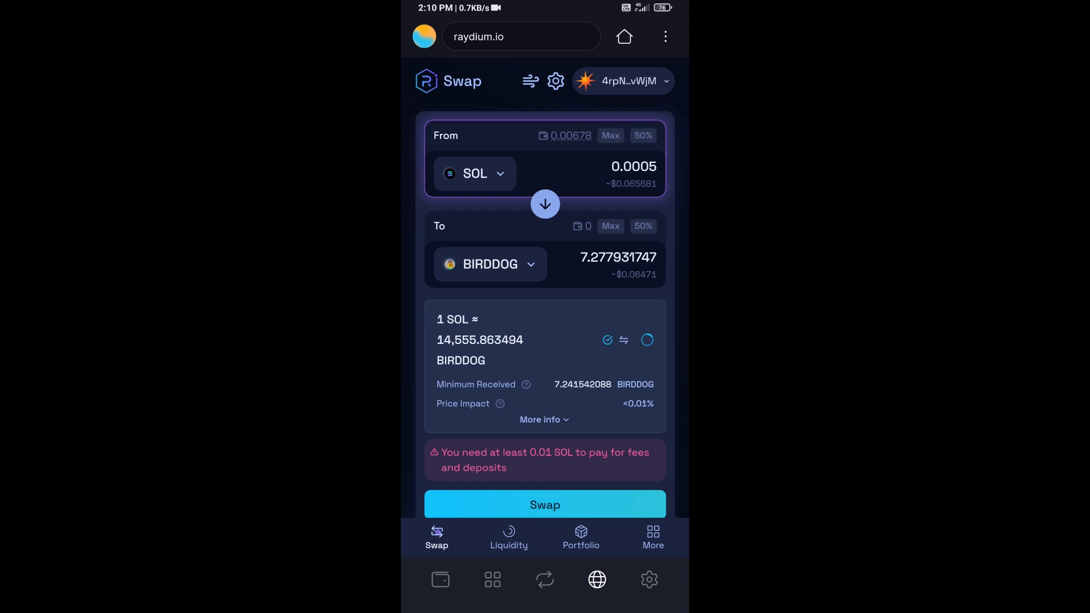
pyautogui.click(544, 504)
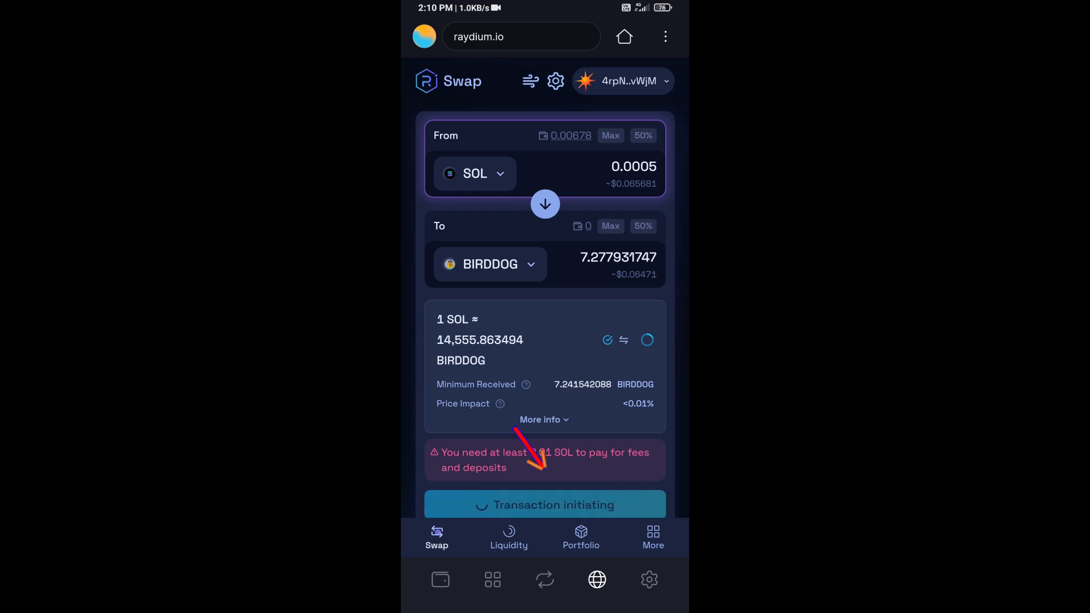
pyautogui.click(544, 505)
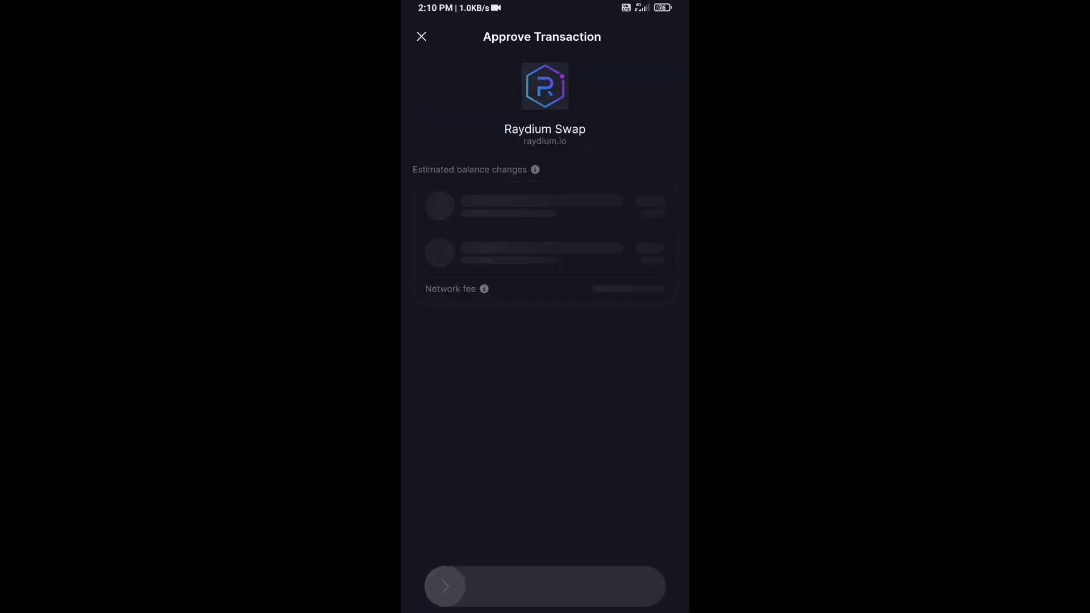